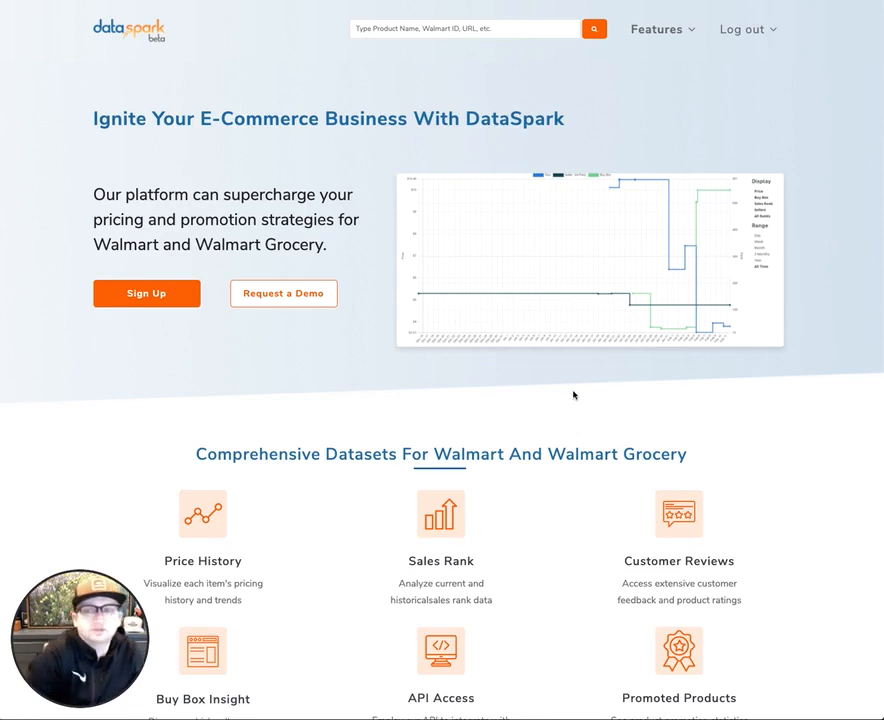
mouse_move(560, 476)
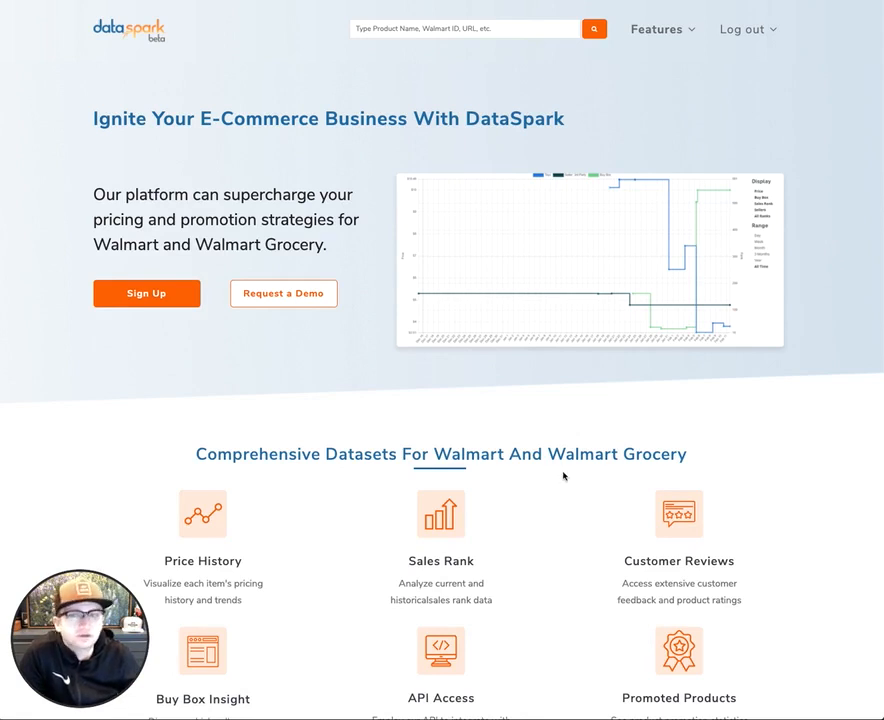
mouse_move(645, 123)
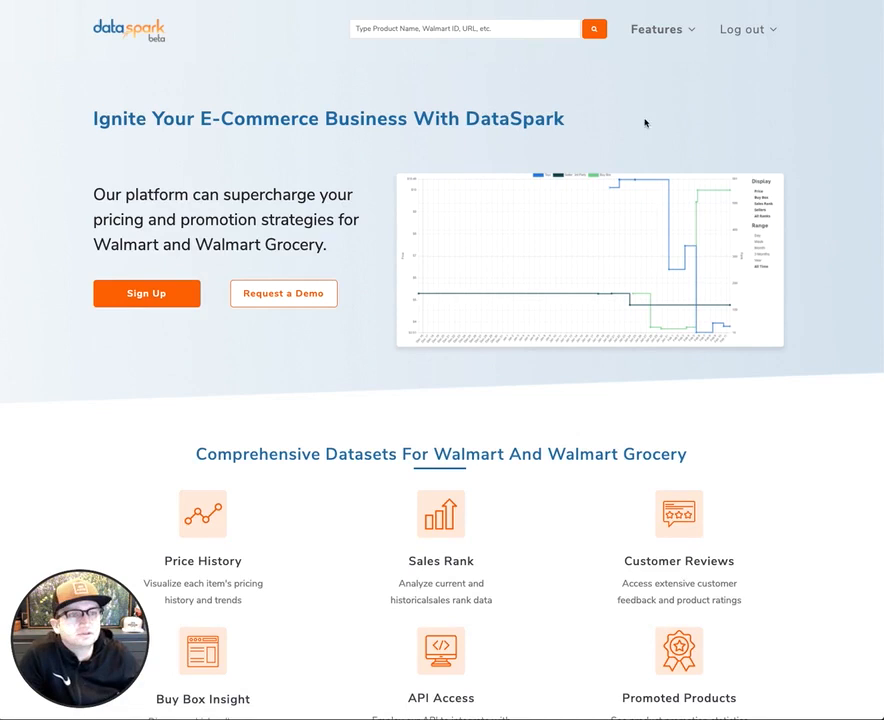
Choose Category Explorer from the site's Features menu
click(657, 29)
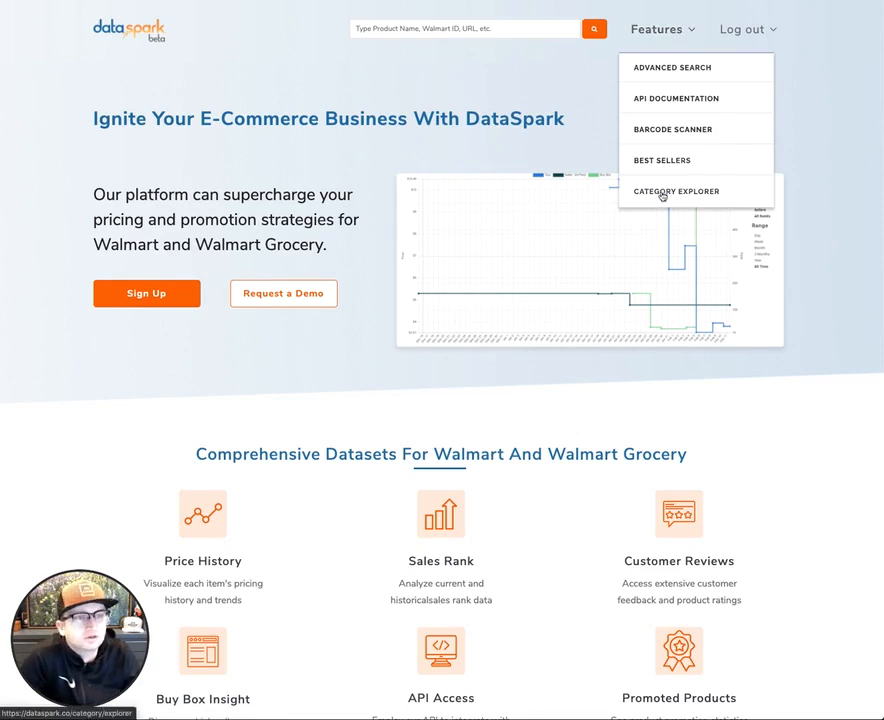
click(676, 191)
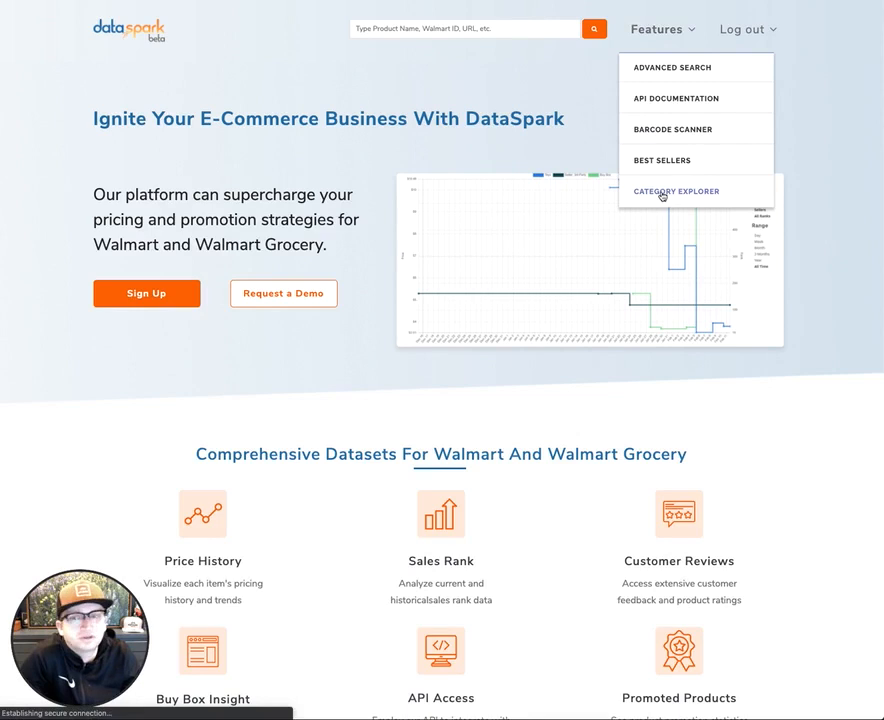
Expand Arts Crafts & Sewing into its subcategories, then collapse it again
click(676, 191)
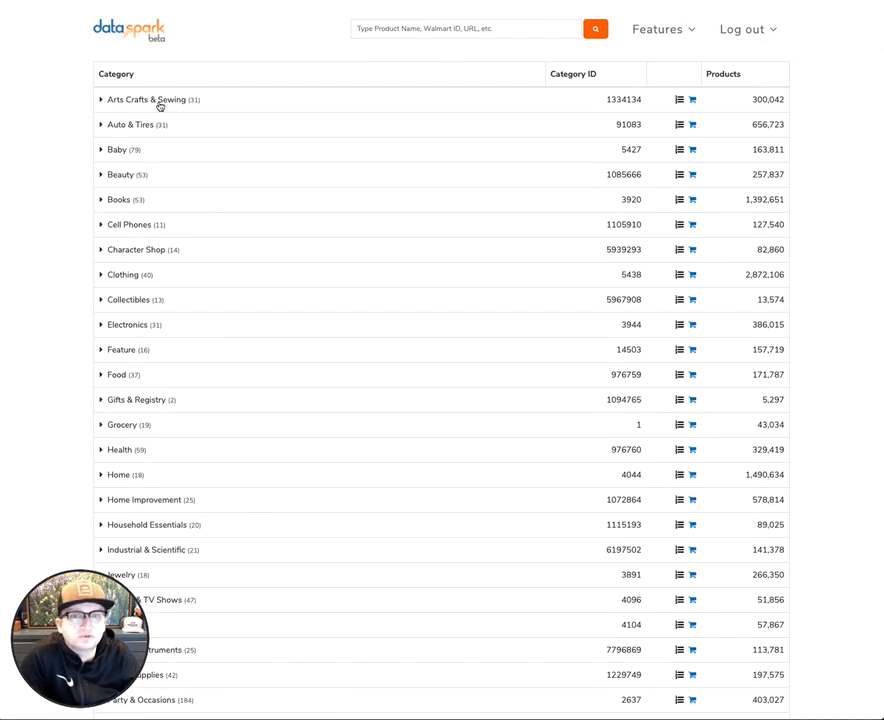
click(100, 99)
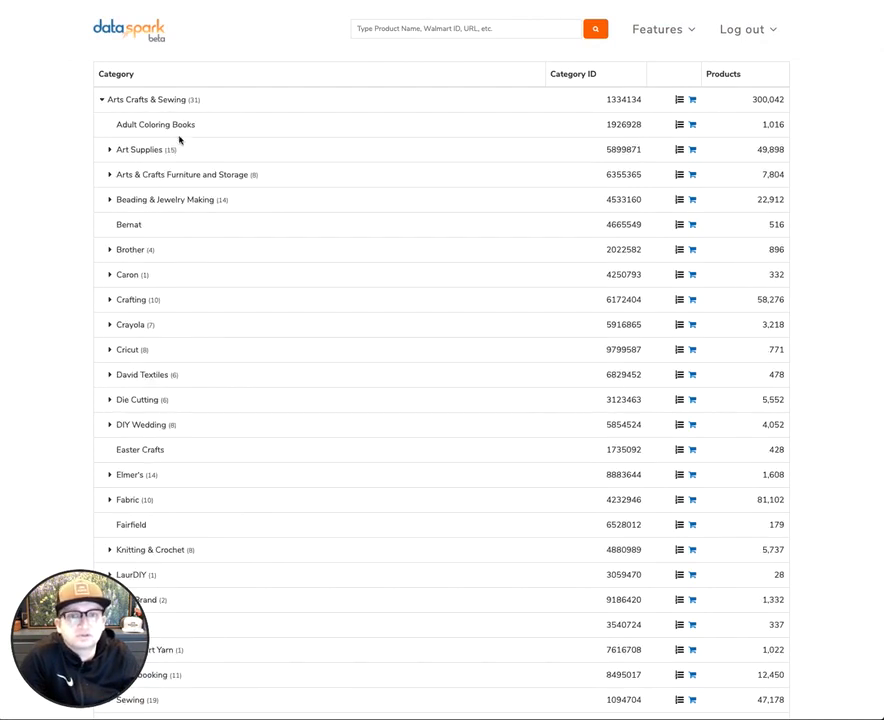
click(100, 99)
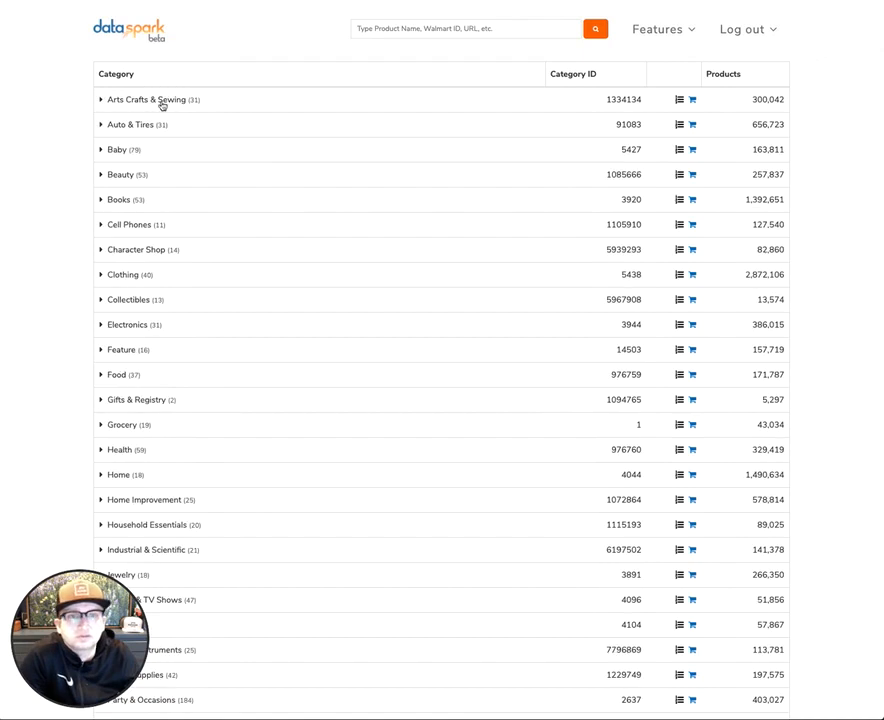
mouse_move(208, 104)
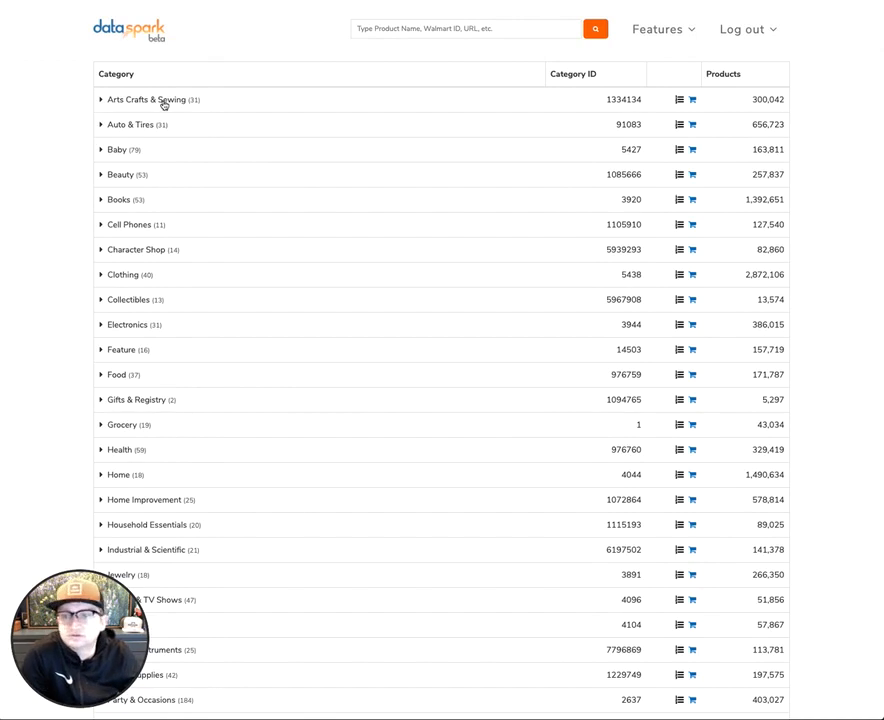
mouse_move(233, 217)
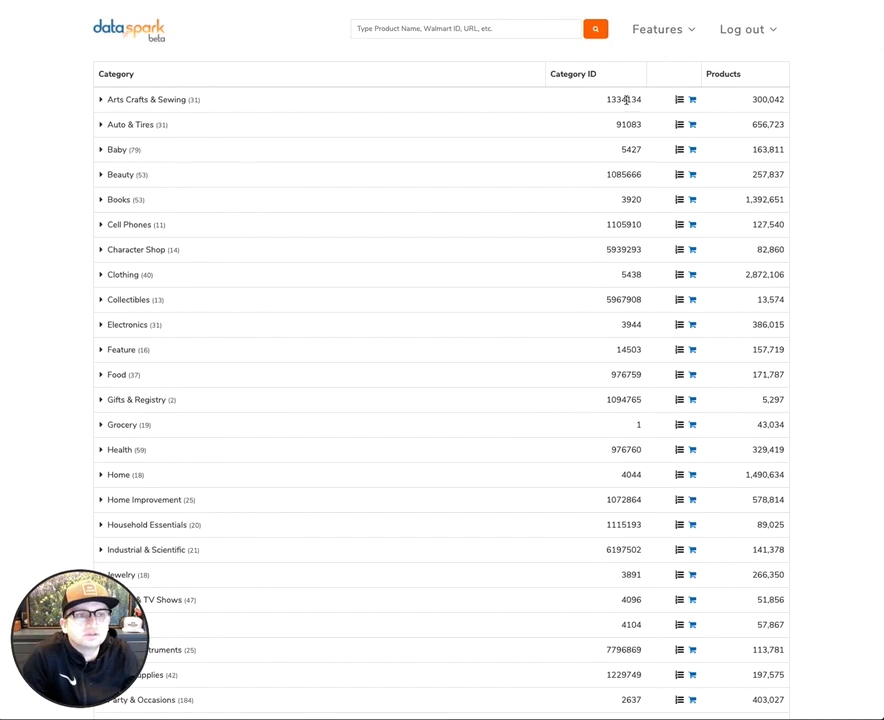
mouse_move(680, 99)
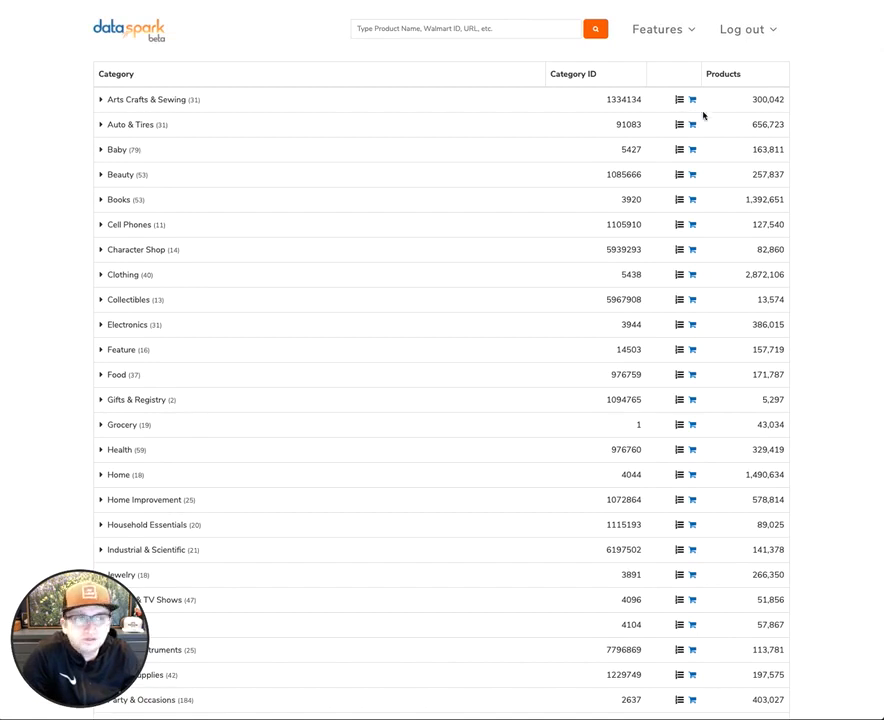
mouse_move(692, 99)
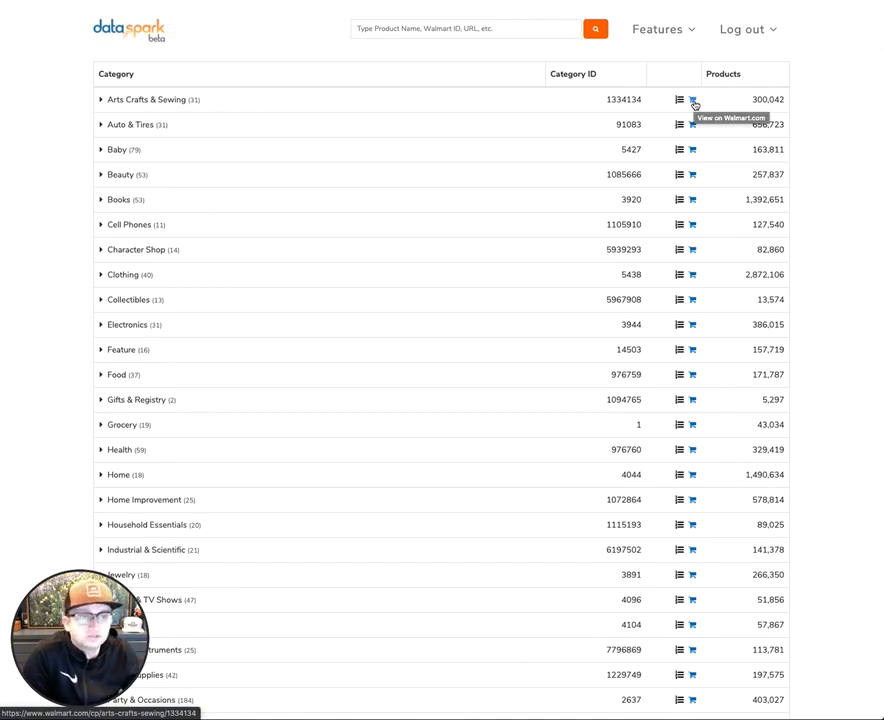
mouse_move(367, 170)
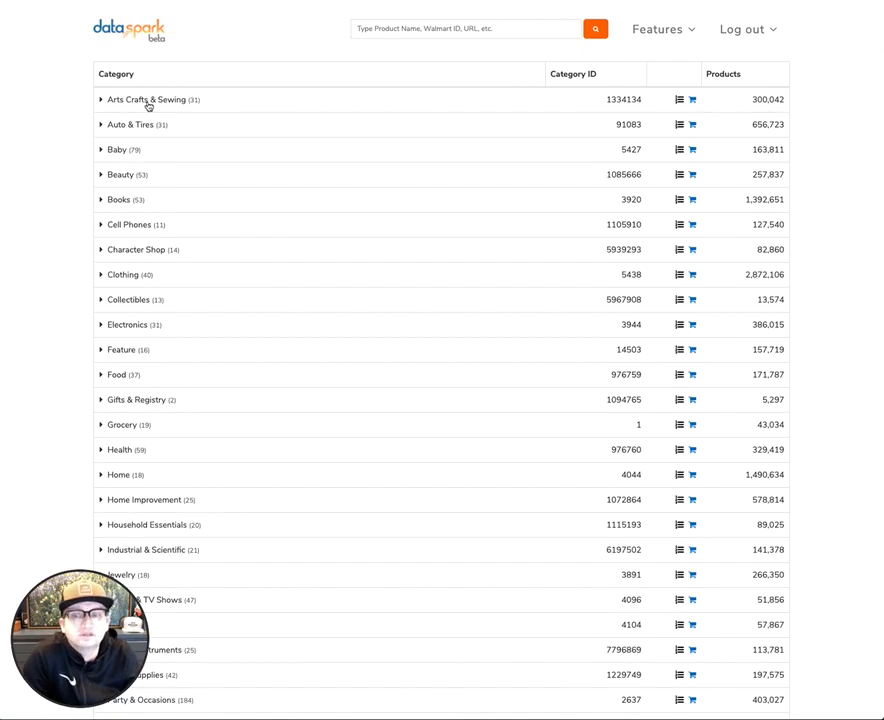
Expand Arts Crafts & Sewing and select its 300,042 product count
click(100, 99)
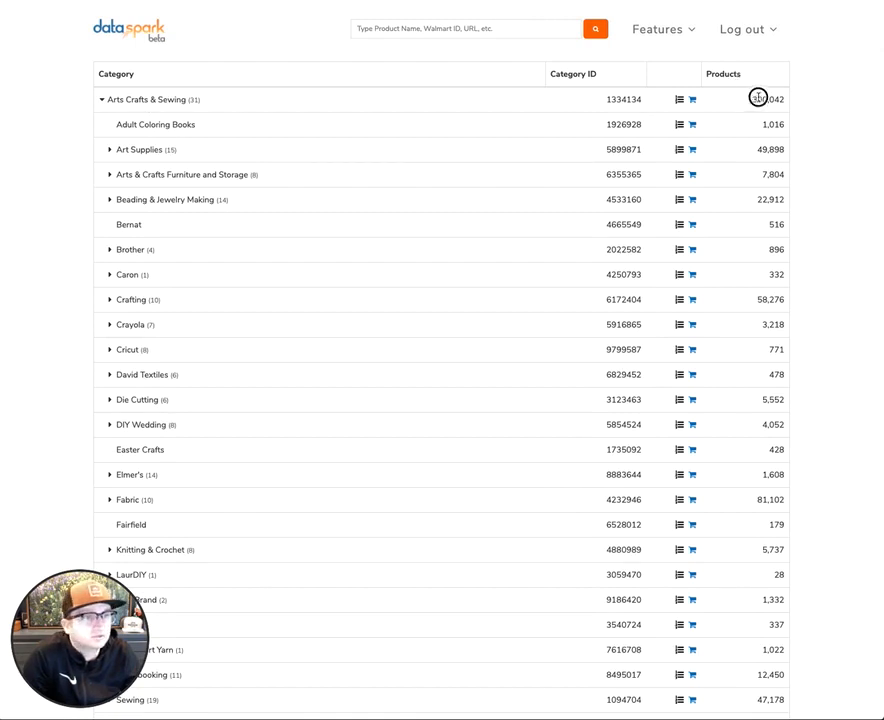
double_click(765, 99)
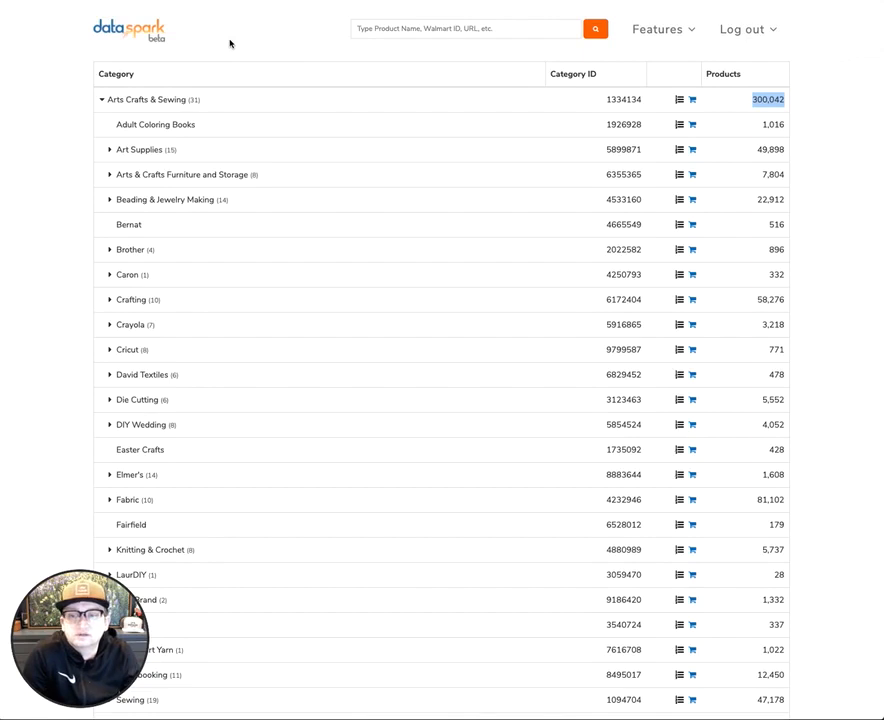
mouse_move(545, 630)
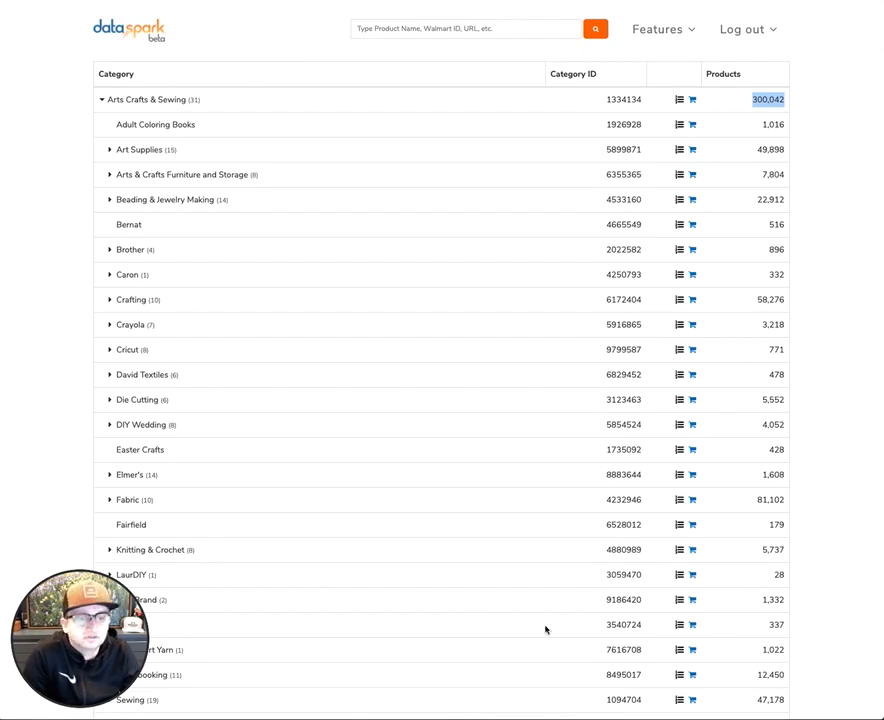